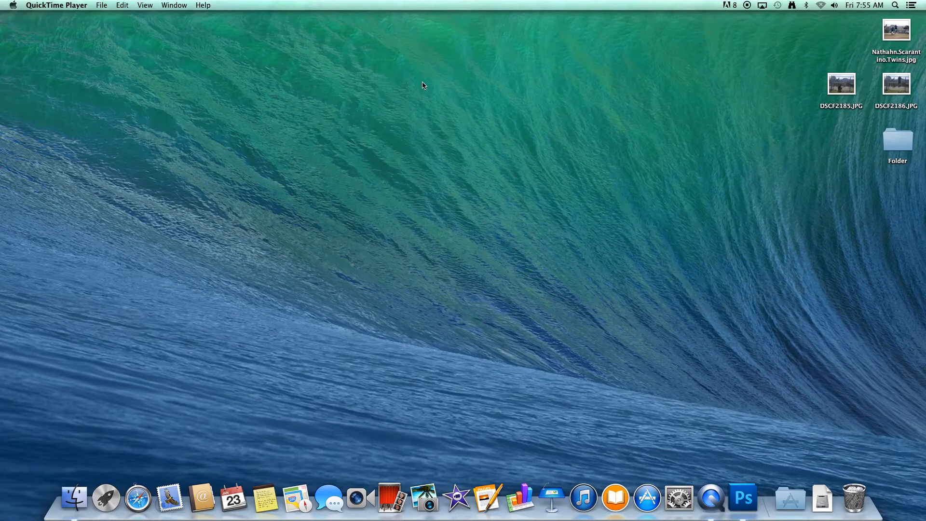
{"action": "mouse_move", "coordinate": [413, 76]}
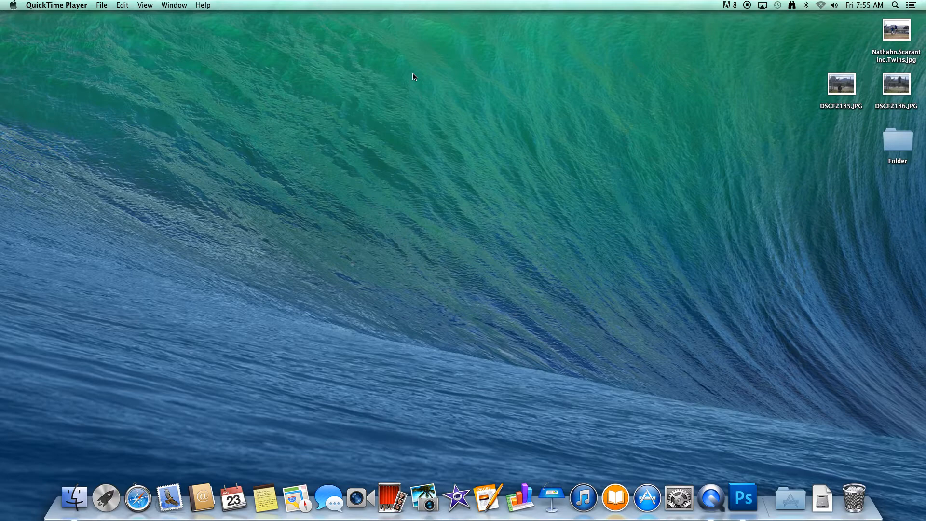
{"action": "mouse_move", "coordinate": [820, 45]}
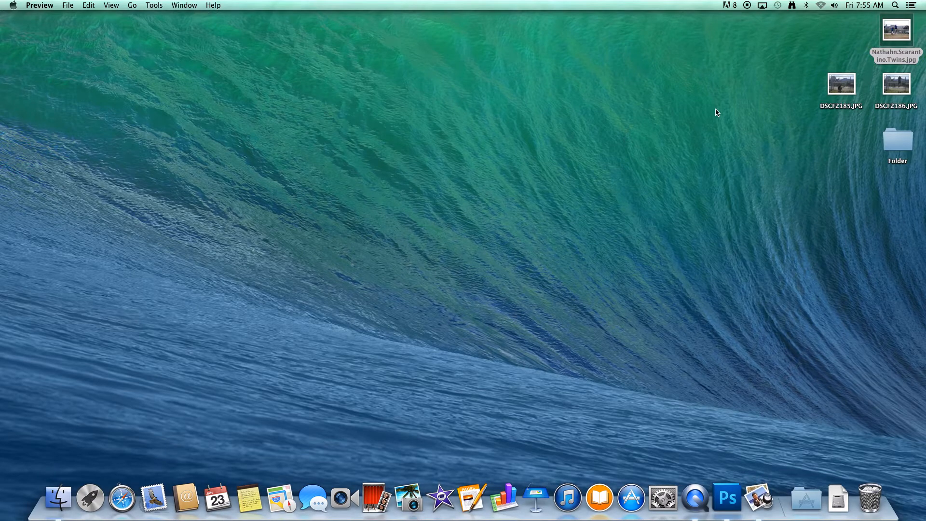
- Preview the crouching and climbing fence photos, then open both in Photoshop
{"action": "double_click", "coordinate": [896, 30]}
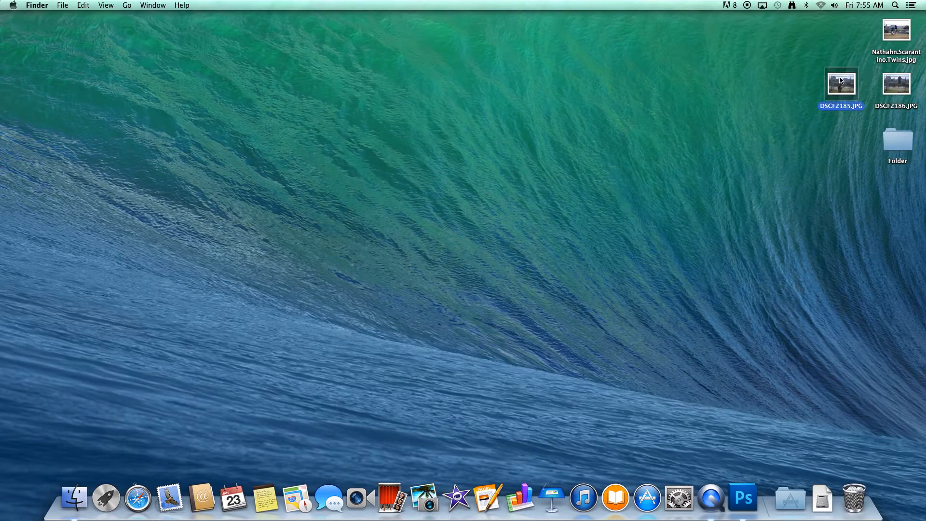
{"action": "double_click", "coordinate": [841, 84]}
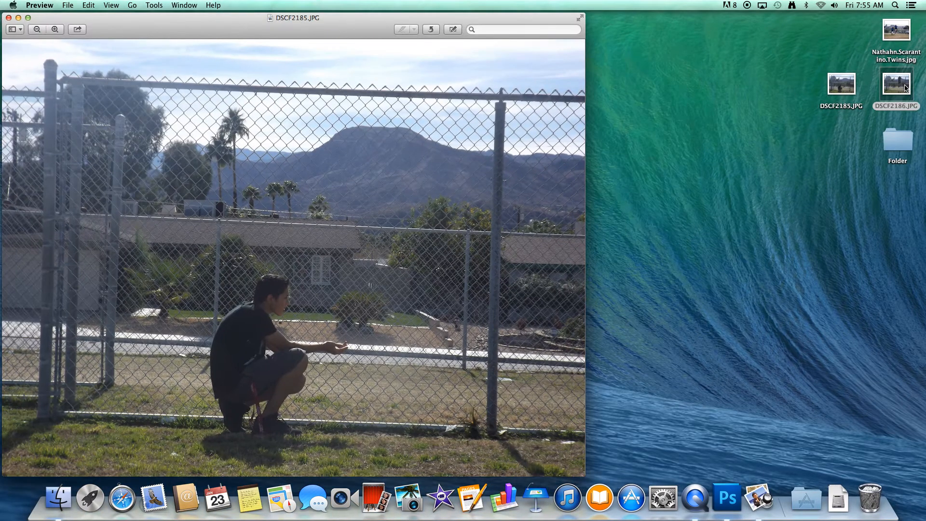
{"action": "double_click", "coordinate": [896, 84]}
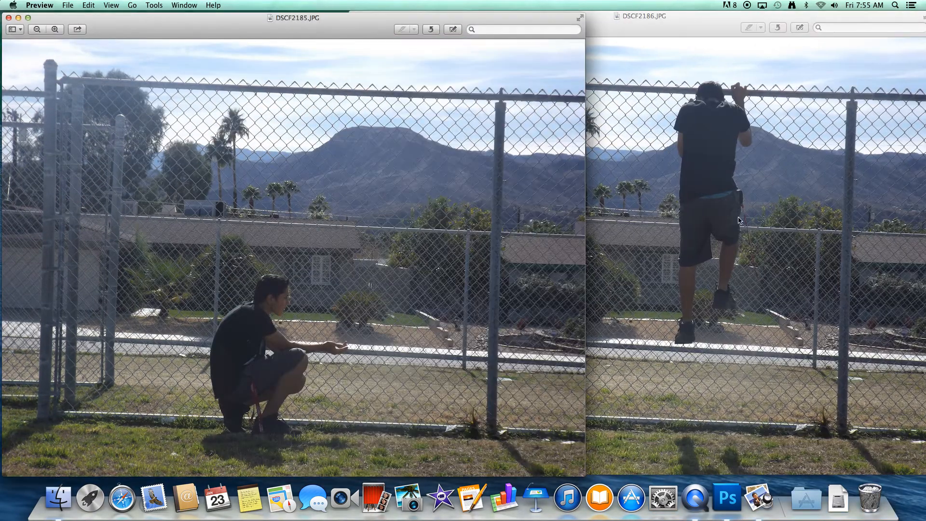
{"action": "mouse_move", "coordinate": [183, 215]}
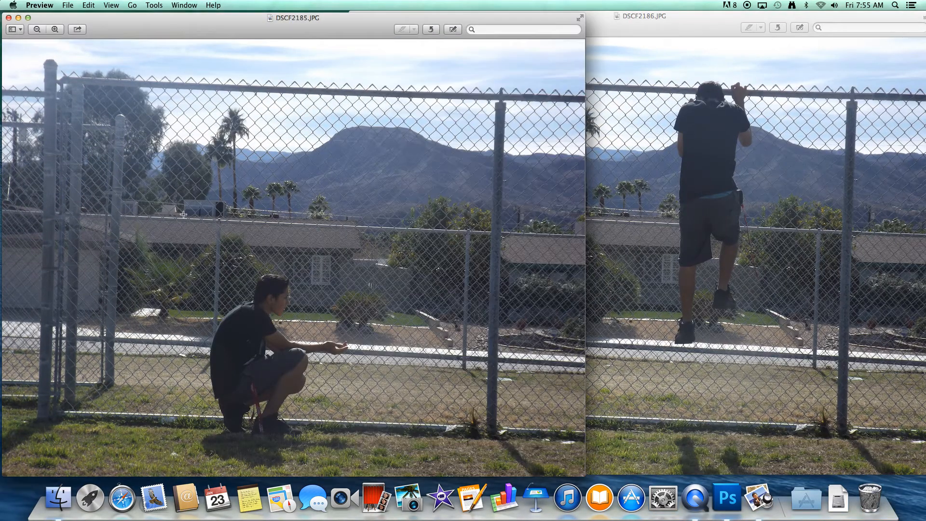
{"action": "mouse_move", "coordinate": [447, 180]}
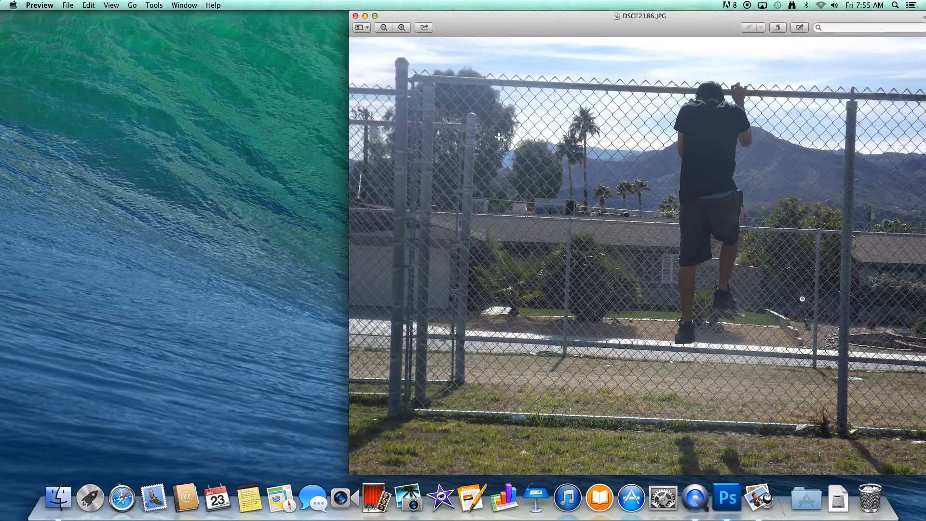
{"action": "left_click", "coordinate": [355, 16]}
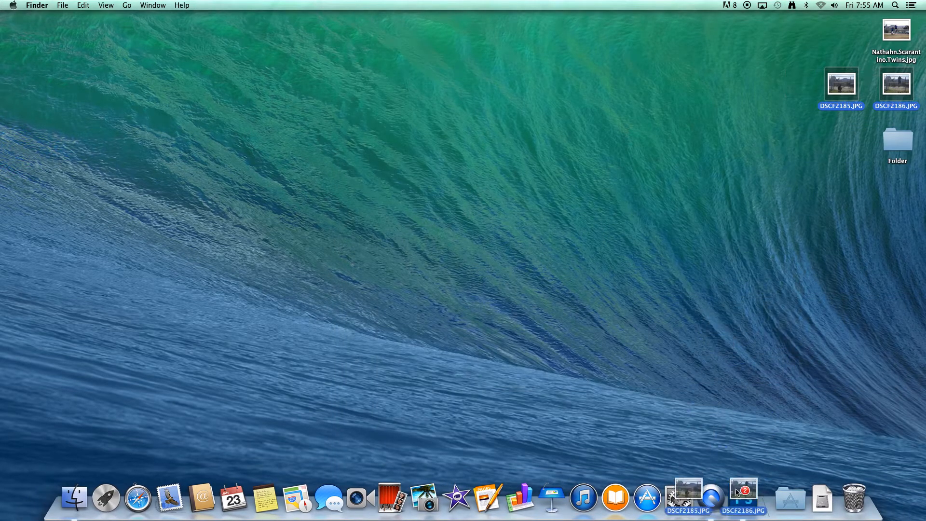
{"action": "left_click", "coordinate": [743, 498]}
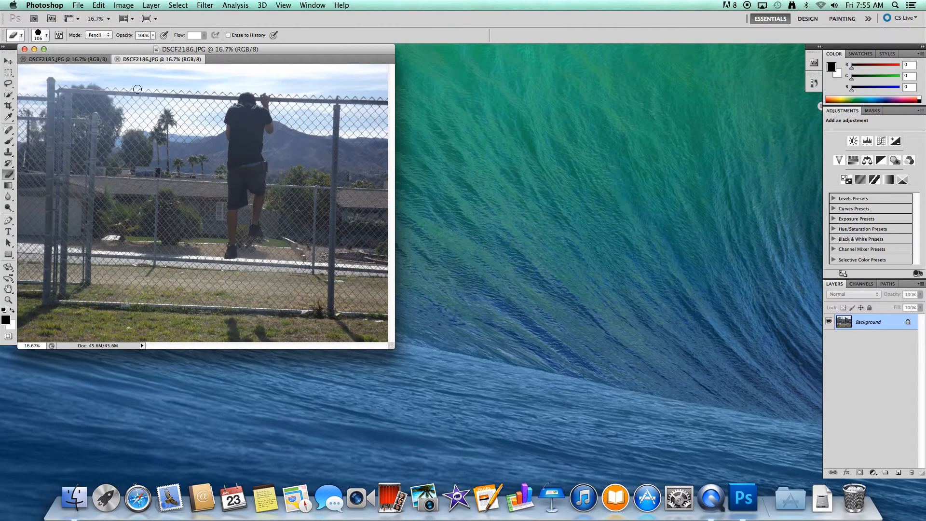
{"action": "mouse_move", "coordinate": [44, 69]}
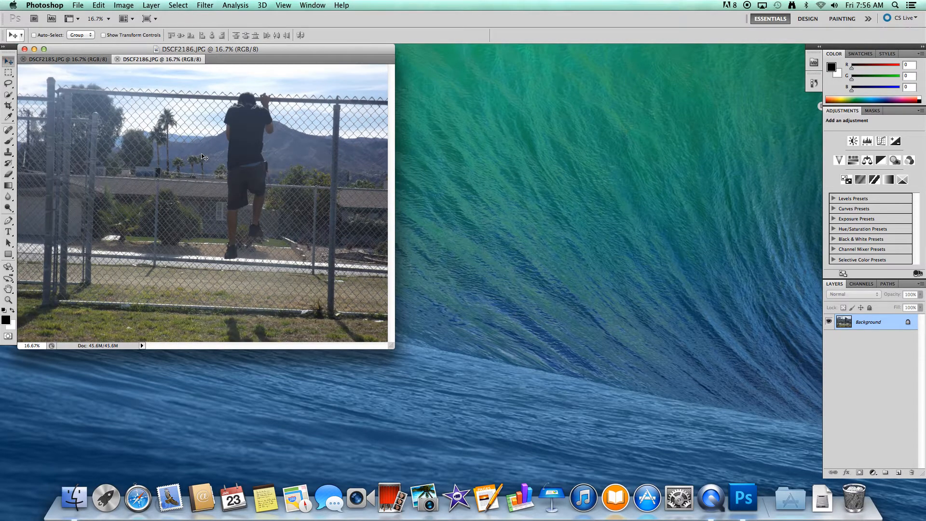
{"action": "mouse_move", "coordinate": [211, 182]}
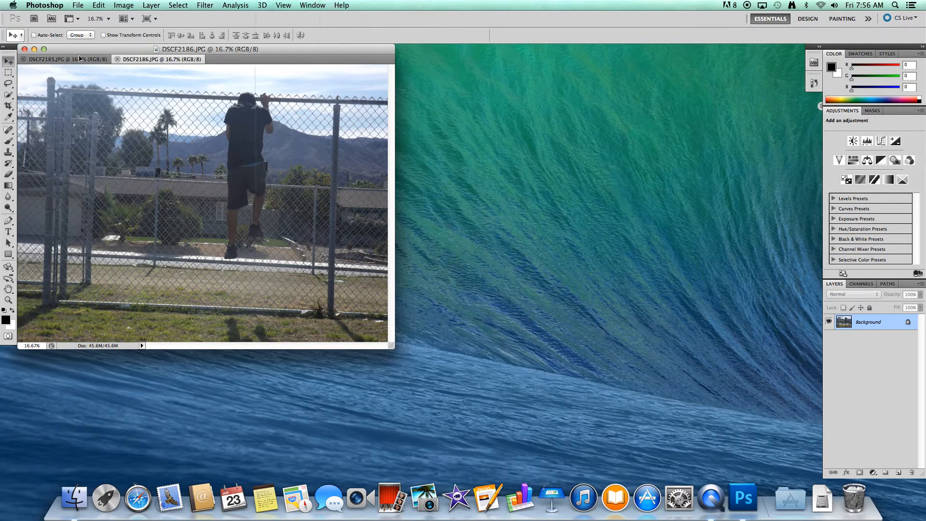
- Bring the crouching photo document DSCF2185 to the front
{"action": "left_click", "coordinate": [44, 59]}
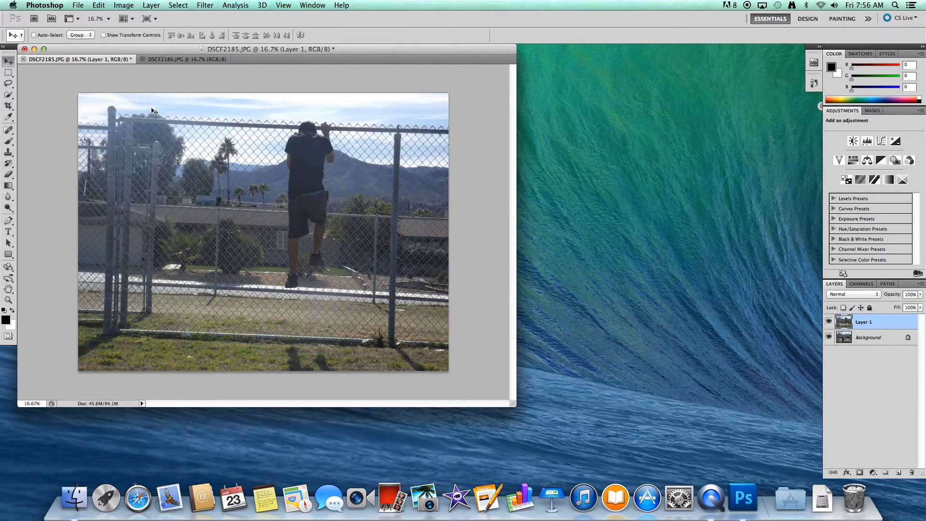
{"action": "mouse_move", "coordinate": [131, 55]}
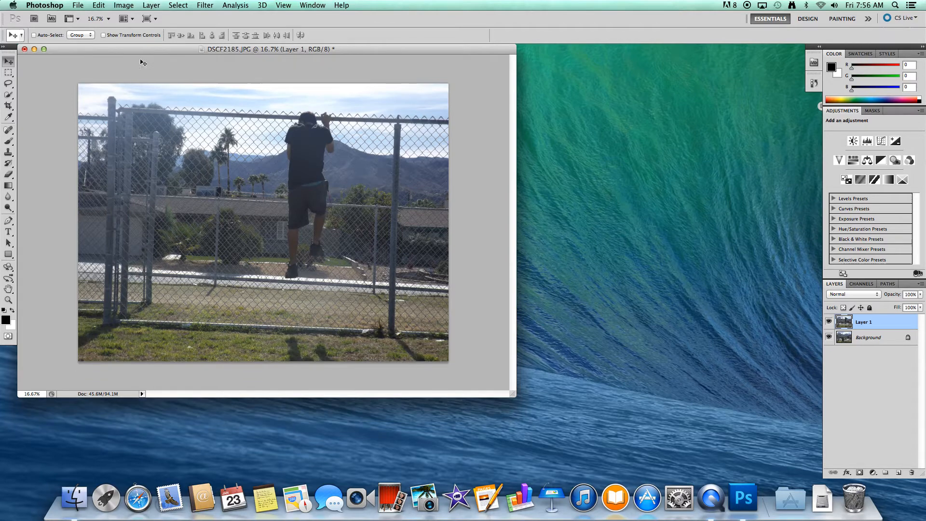
- Resize the Eraser brush and erase Layer 1 over the crouching man
{"action": "left_click", "coordinate": [9, 177]}
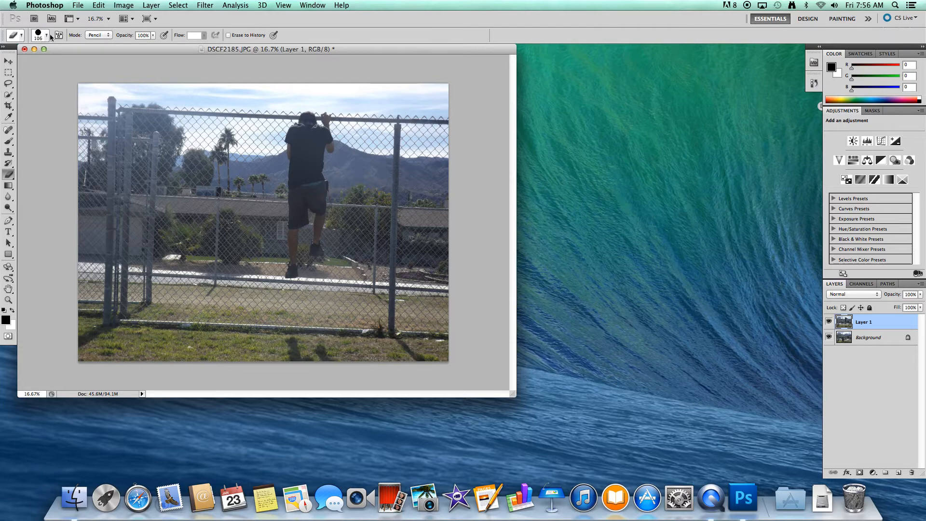
{"action": "left_click", "coordinate": [46, 35]}
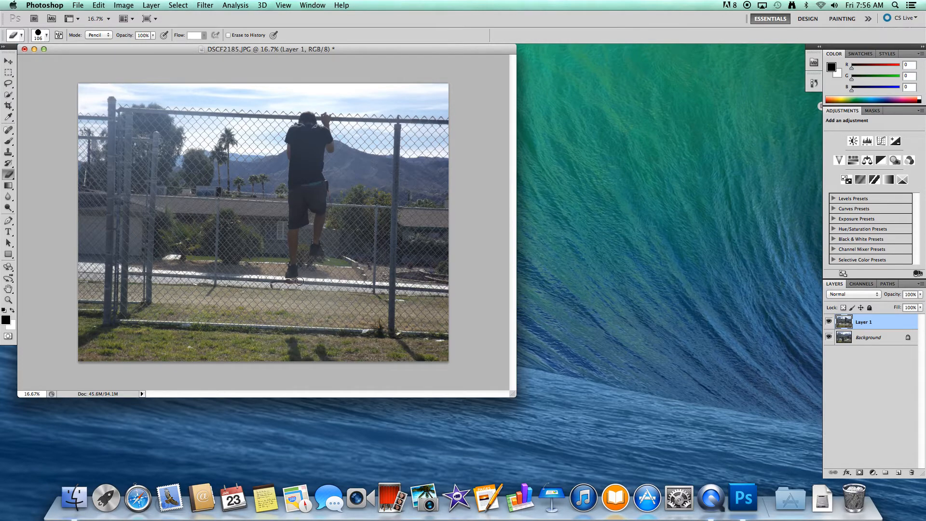
{"action": "mouse_move", "coordinate": [278, 284]}
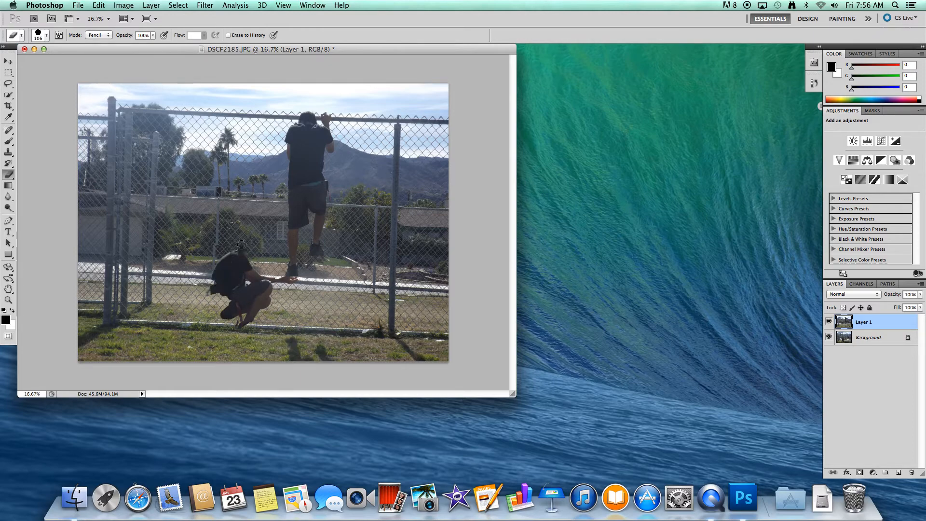
{"action": "left_click", "coordinate": [254, 242]}
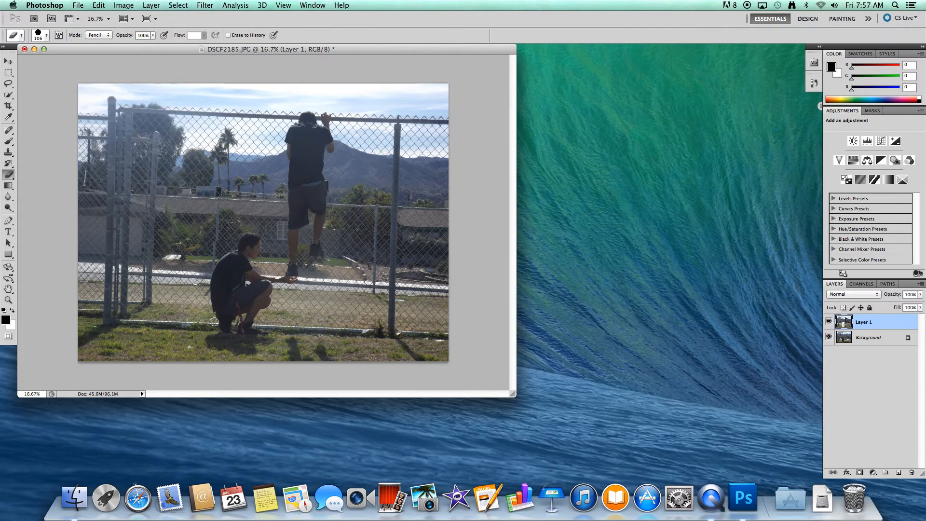
{"action": "mouse_move", "coordinate": [265, 327]}
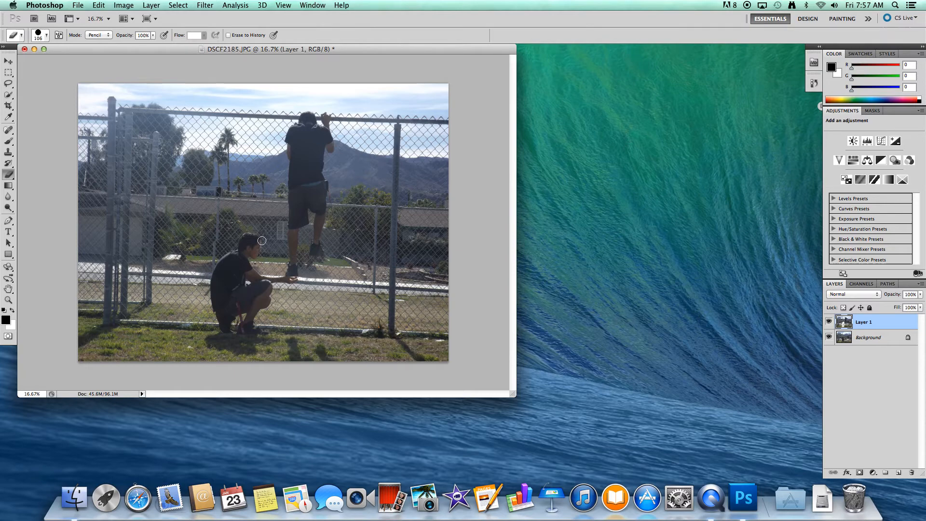
{"action": "mouse_move", "coordinate": [211, 271]}
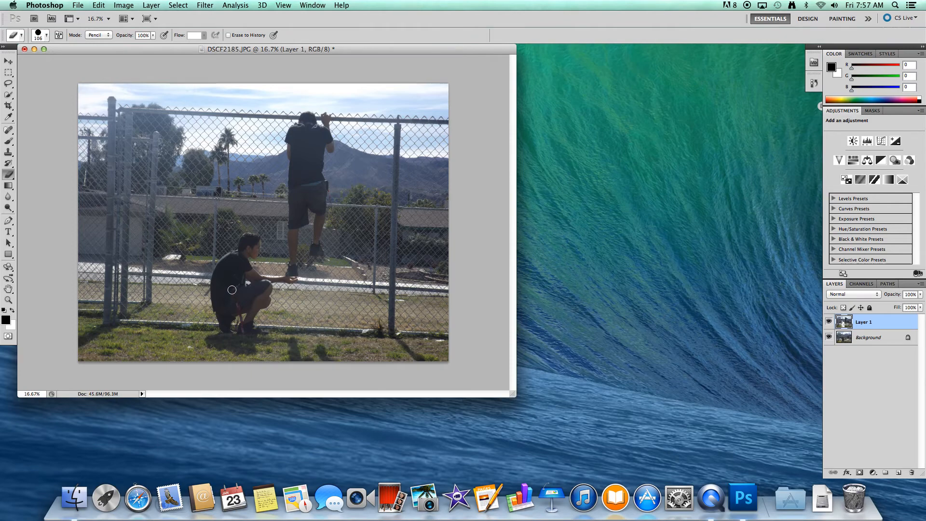
{"action": "mouse_move", "coordinate": [247, 271]}
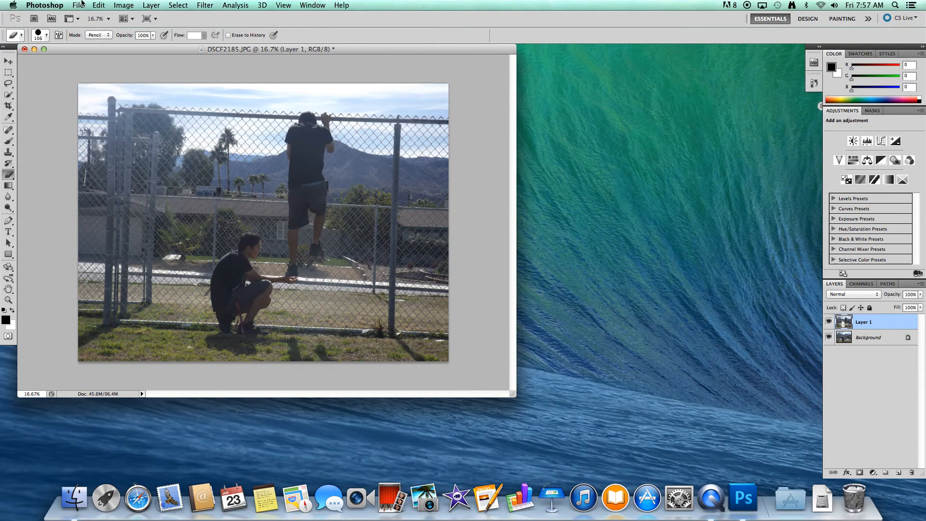
- Save the composite to the desktop as Twin in JPEG format, accepting the JPEG options
{"action": "left_click", "coordinate": [77, 5]}
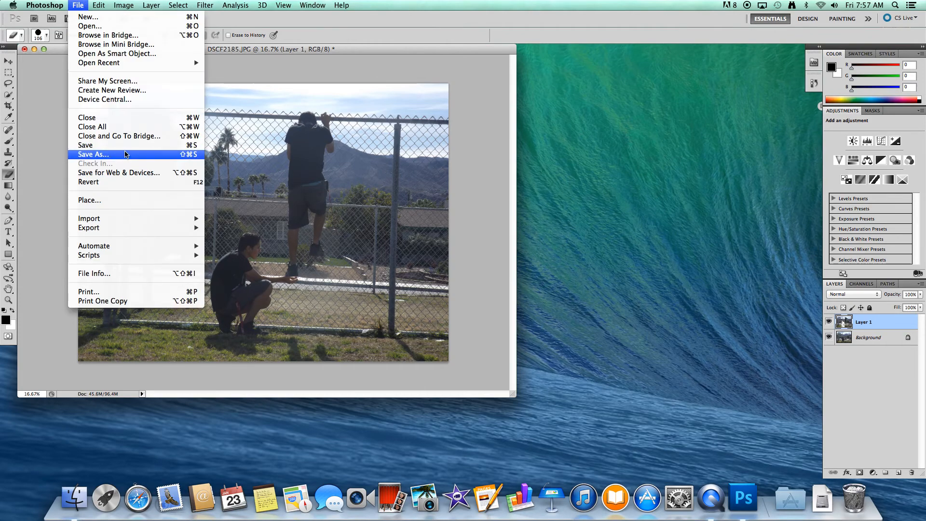
{"action": "left_click", "coordinate": [92, 154]}
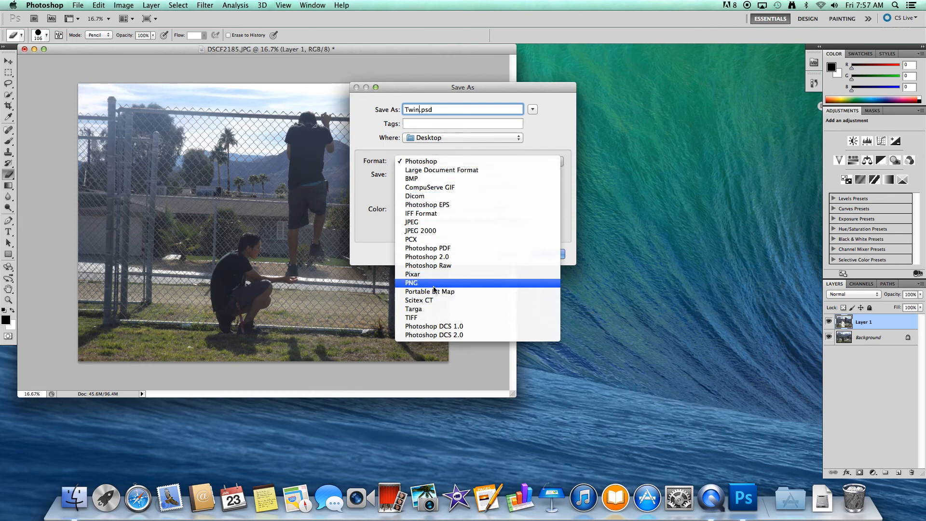
{"action": "left_click", "coordinate": [411, 222]}
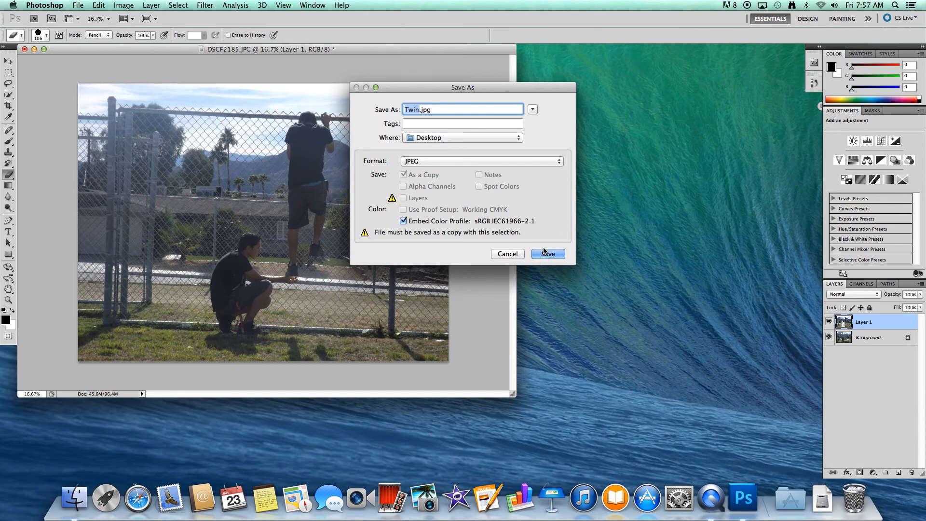
{"action": "left_click", "coordinate": [546, 253]}
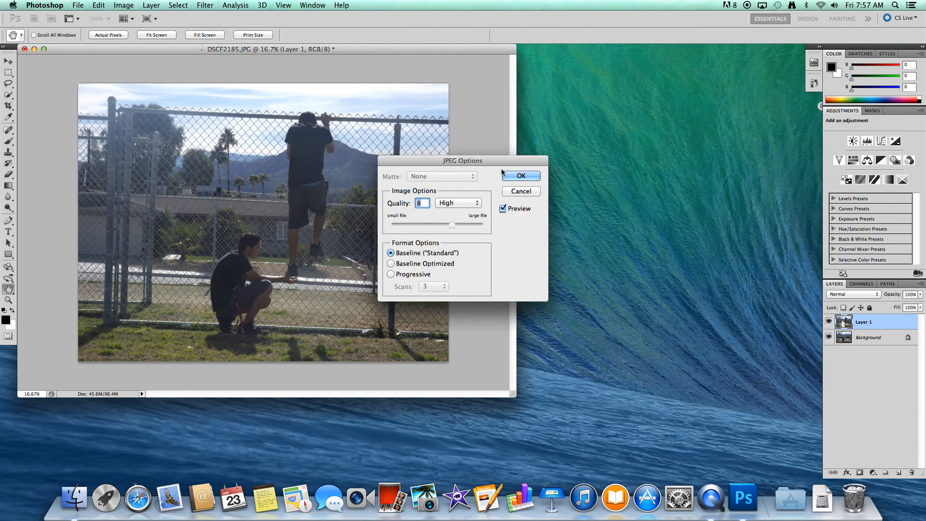
{"action": "left_click", "coordinate": [520, 175]}
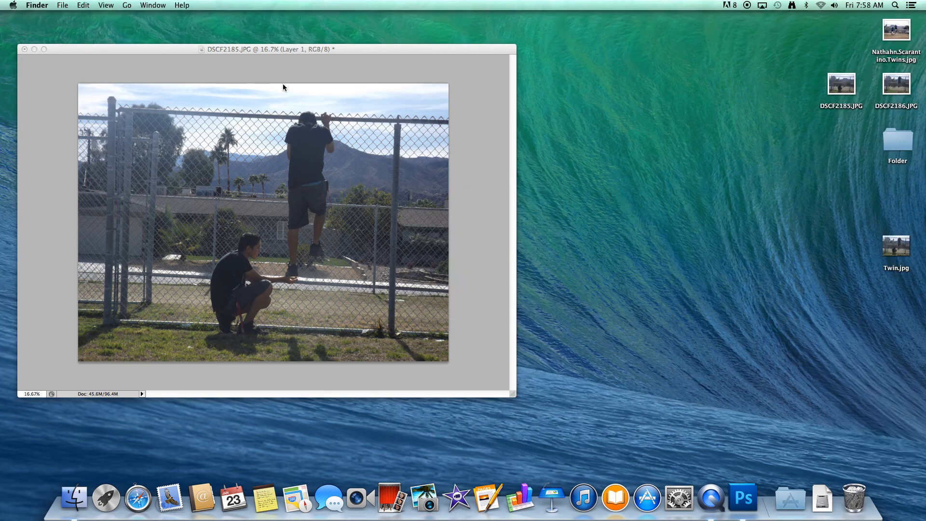
{"action": "left_click", "coordinate": [742, 497]}
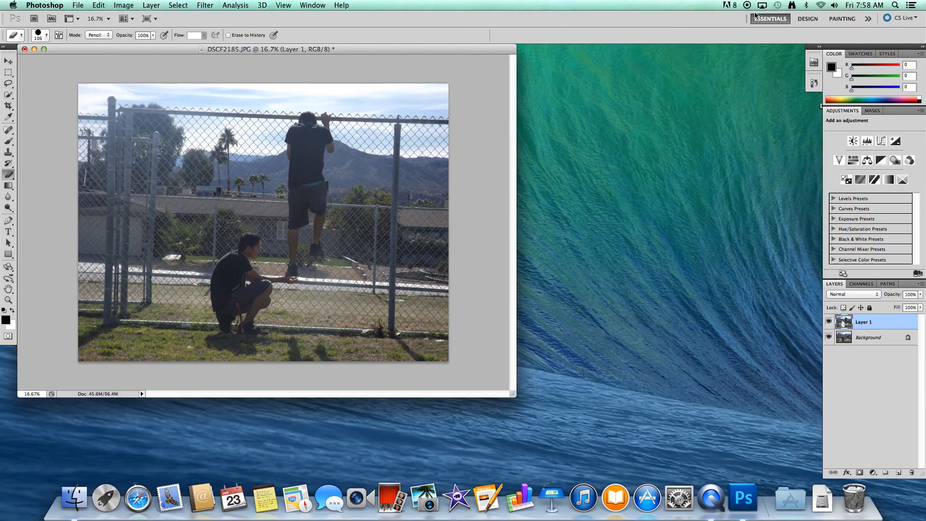